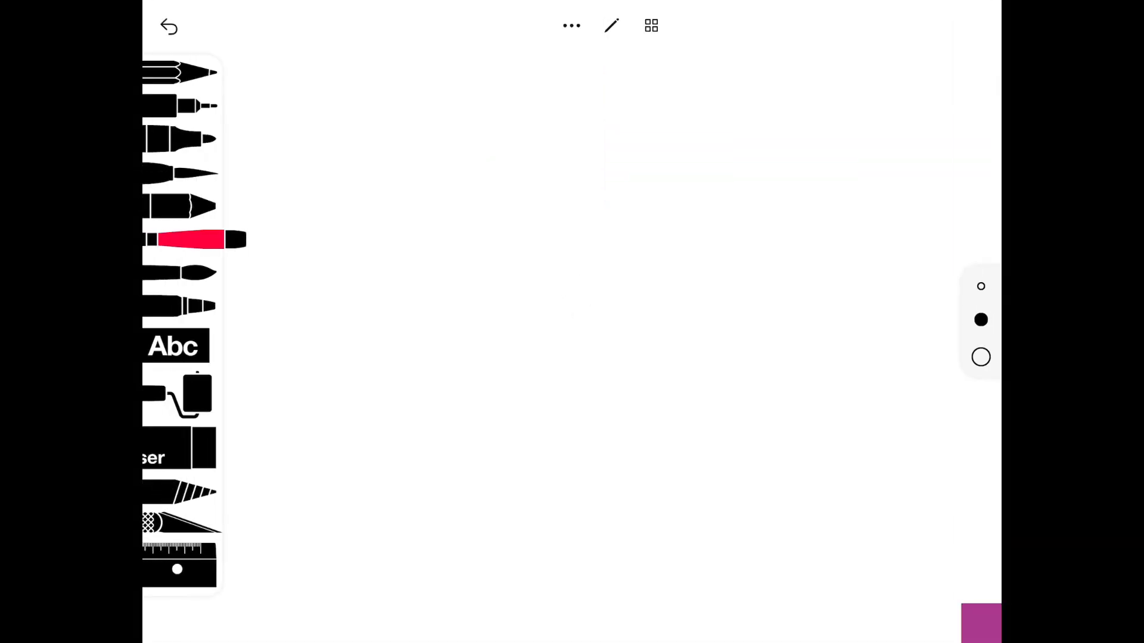
Switch from crayon to pencil at the thickest size and draw a wavy line
click(182, 138)
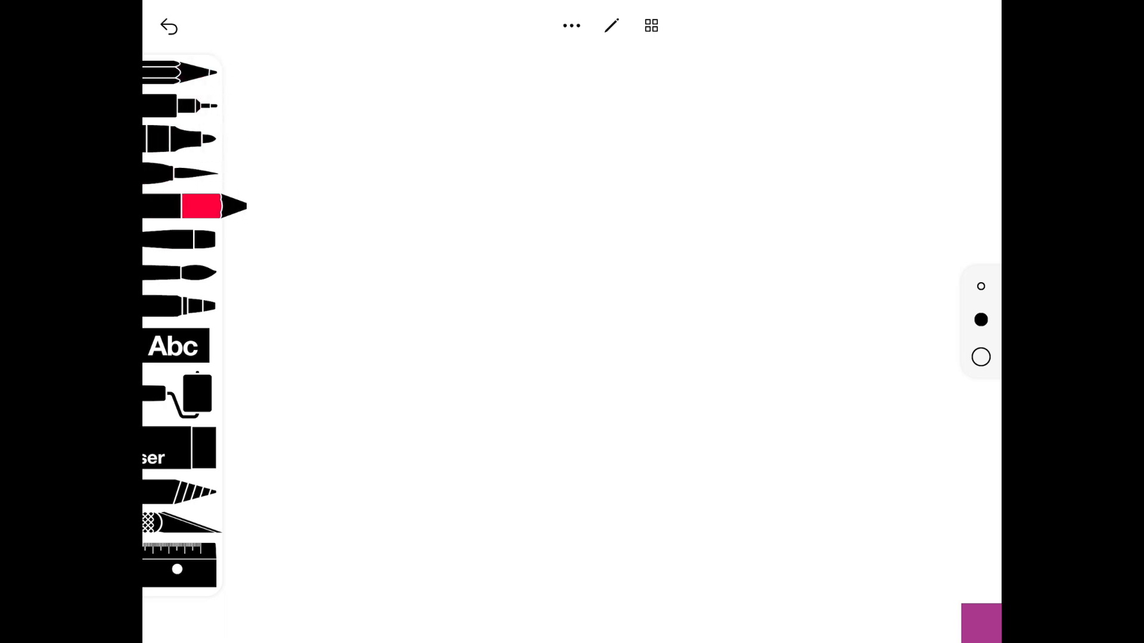
click(175, 71)
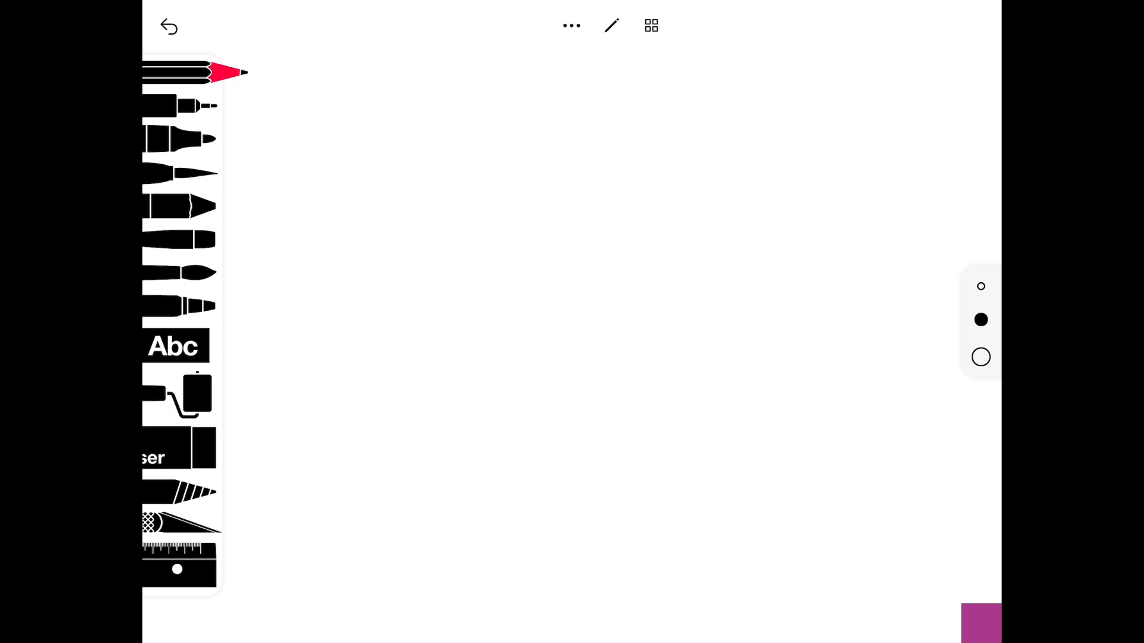
click(980, 357)
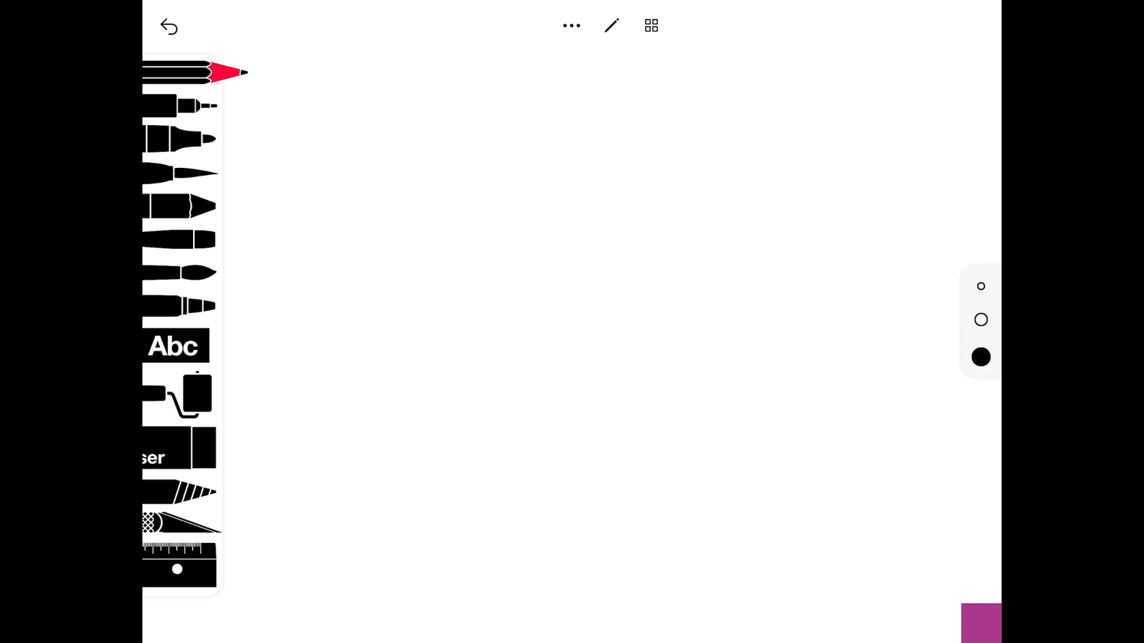
drag(335, 91, 693, 165)
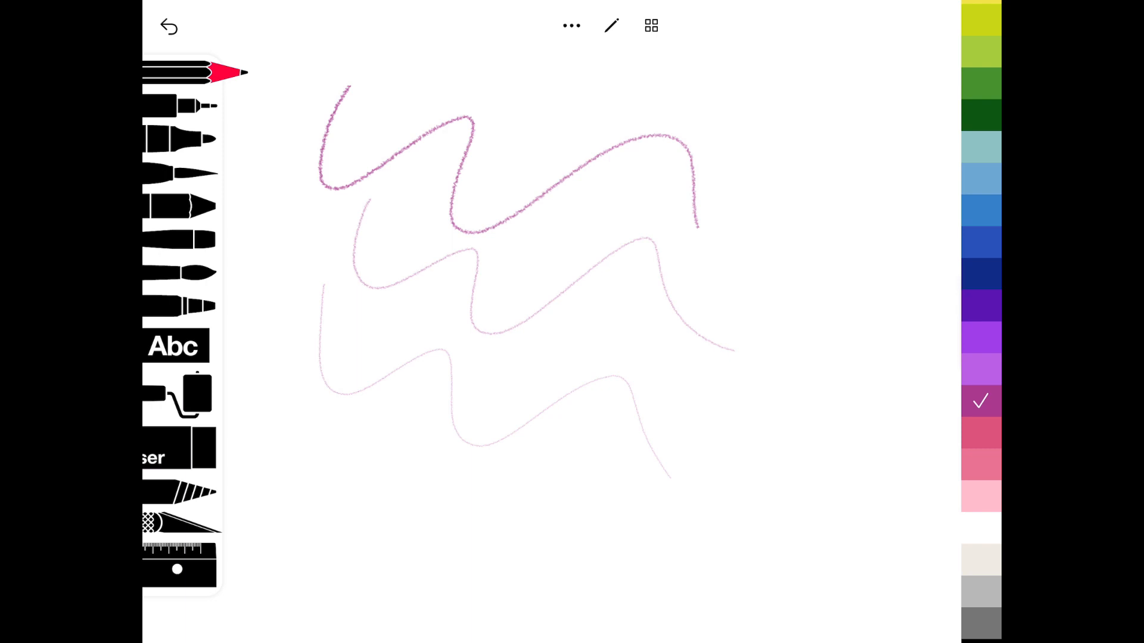
Scroll through the colour swatches to find orange
scroll(down, 3)
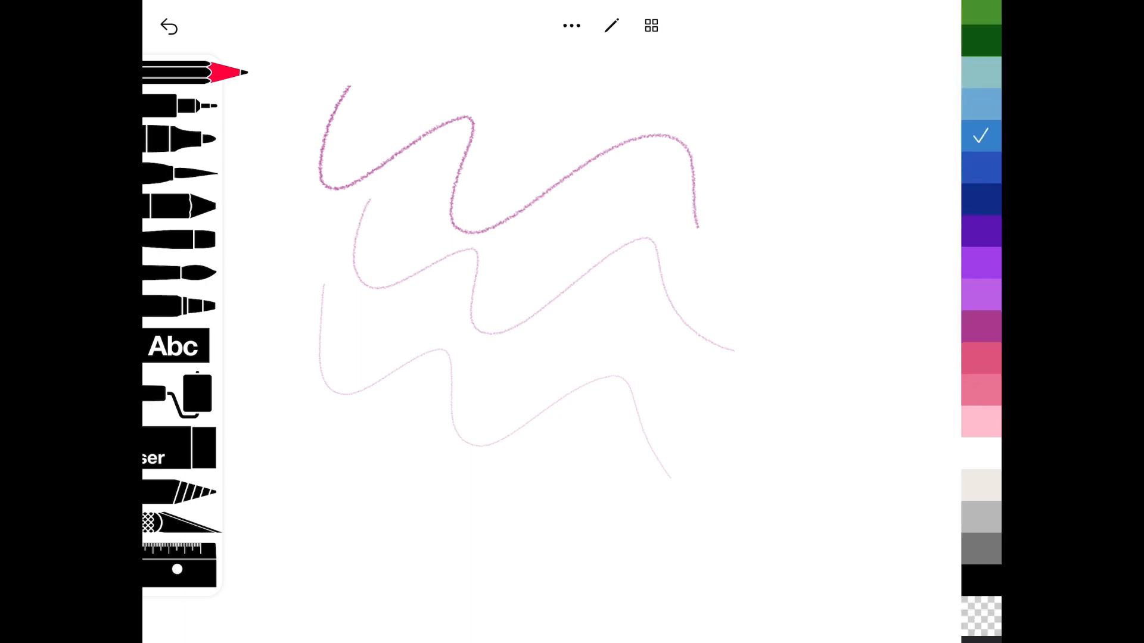
scroll(down, 3)
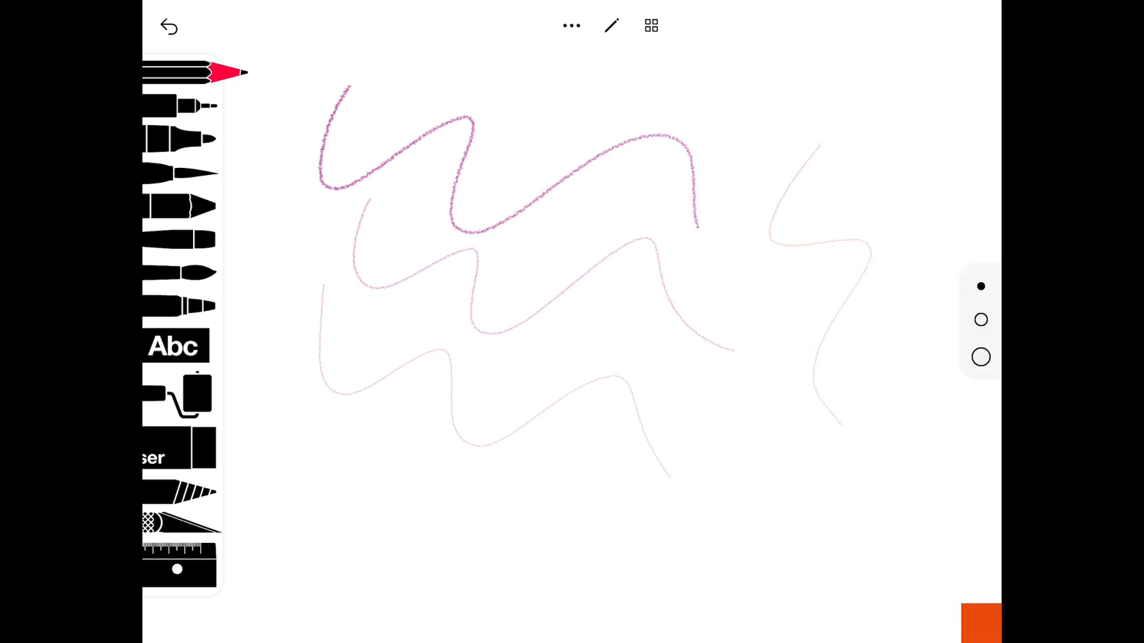
Draw a thick orange zigzag and a second orange stroke across the lines
drag(467, 72, 540, 386)
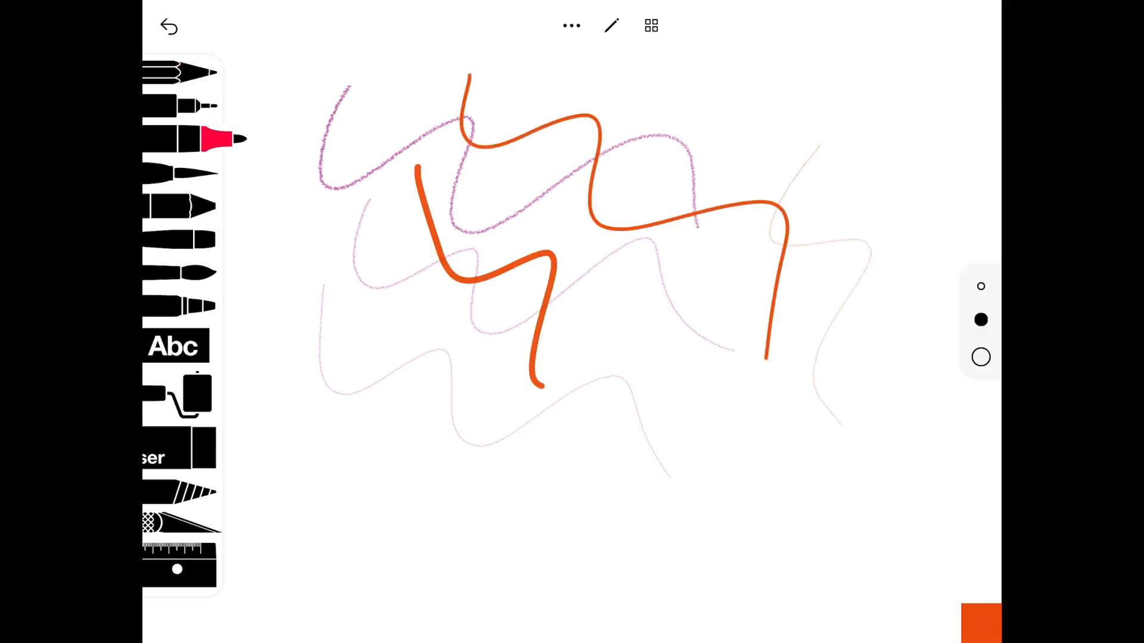
drag(343, 379, 854, 503)
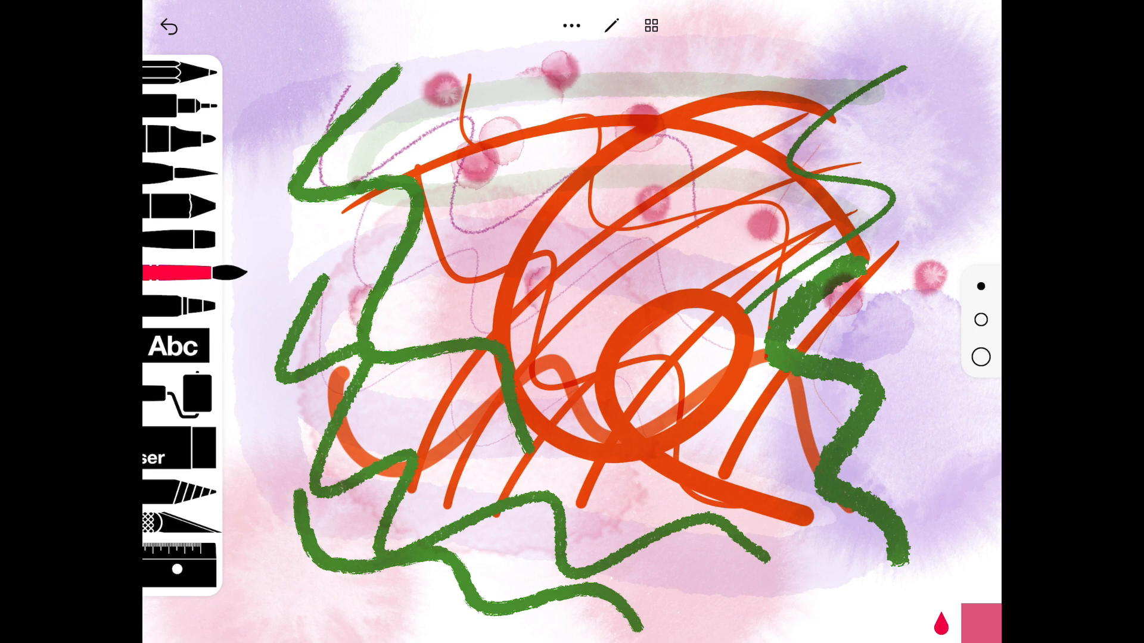
Erase the entire layer by confirming Erase in the Erase layer dialog
click(175, 448)
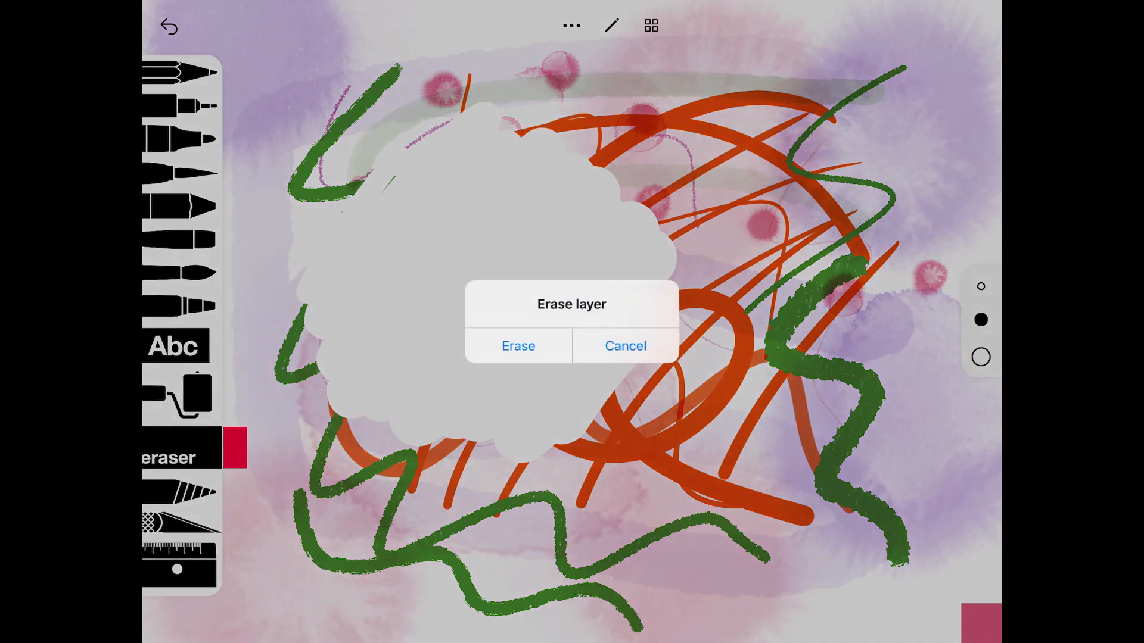
click(518, 345)
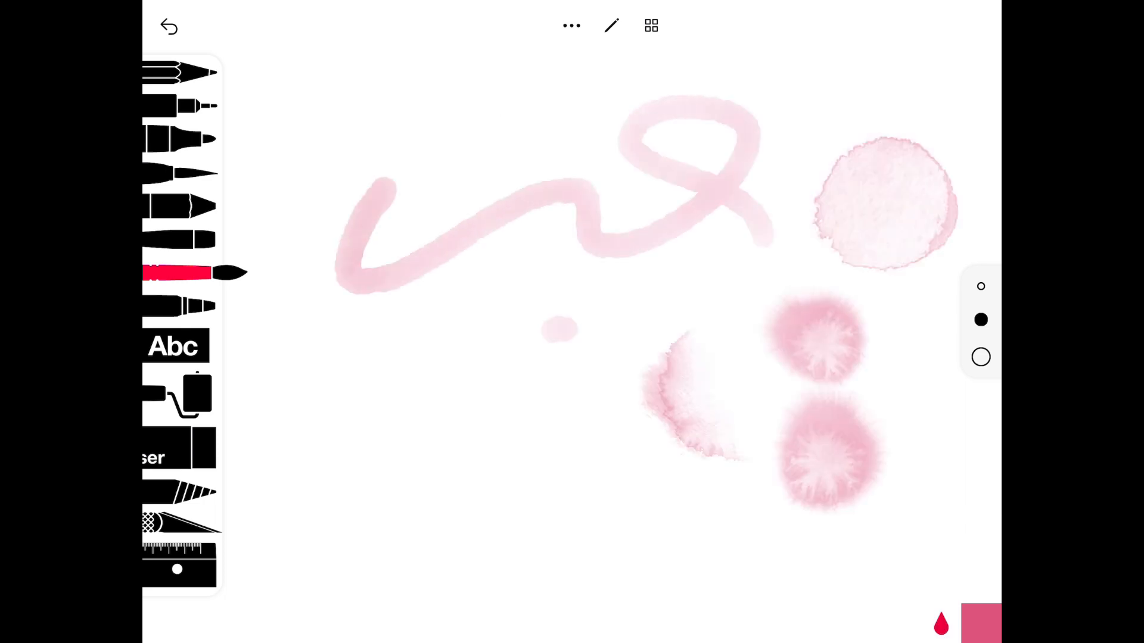
Spray with the airbrush, switch the colour to purple, then choose the text tool
click(175, 305)
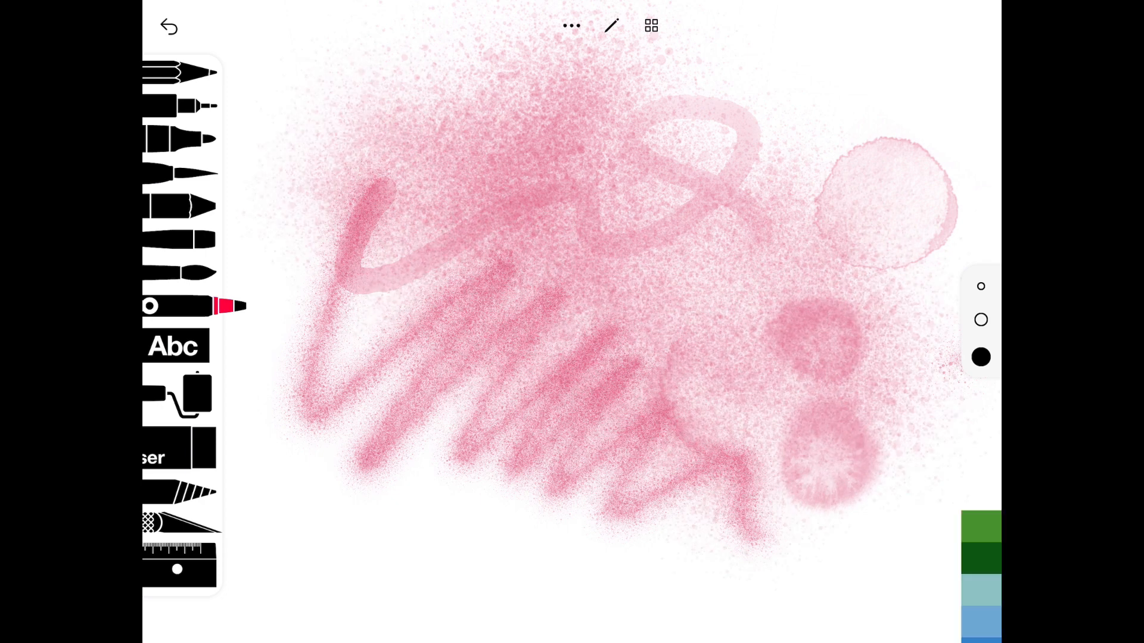
click(980, 357)
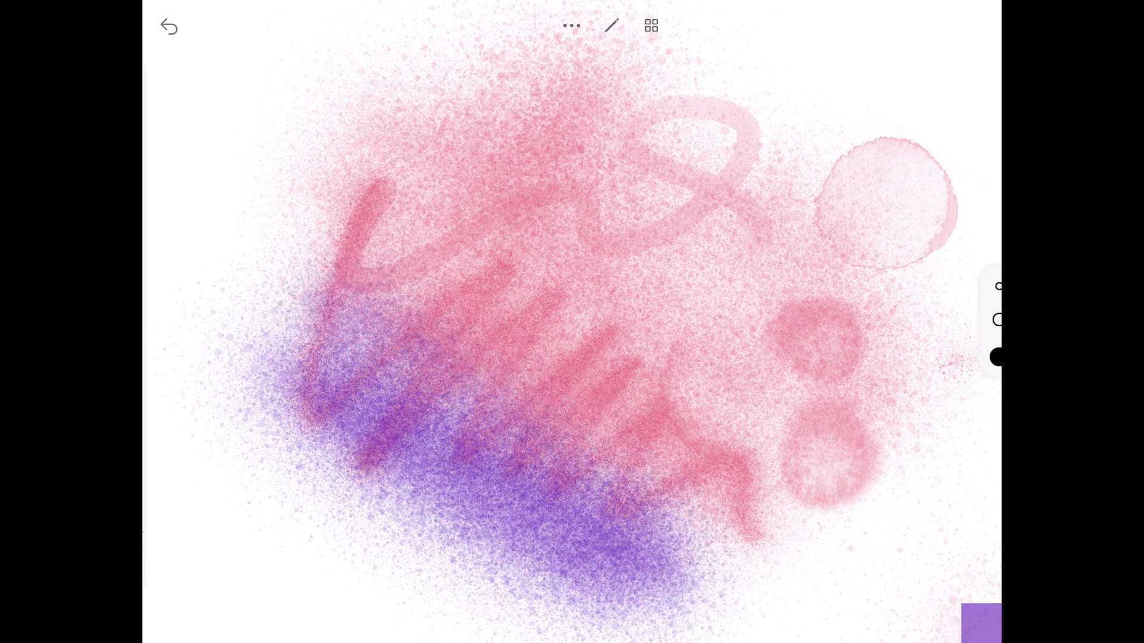
click(610, 26)
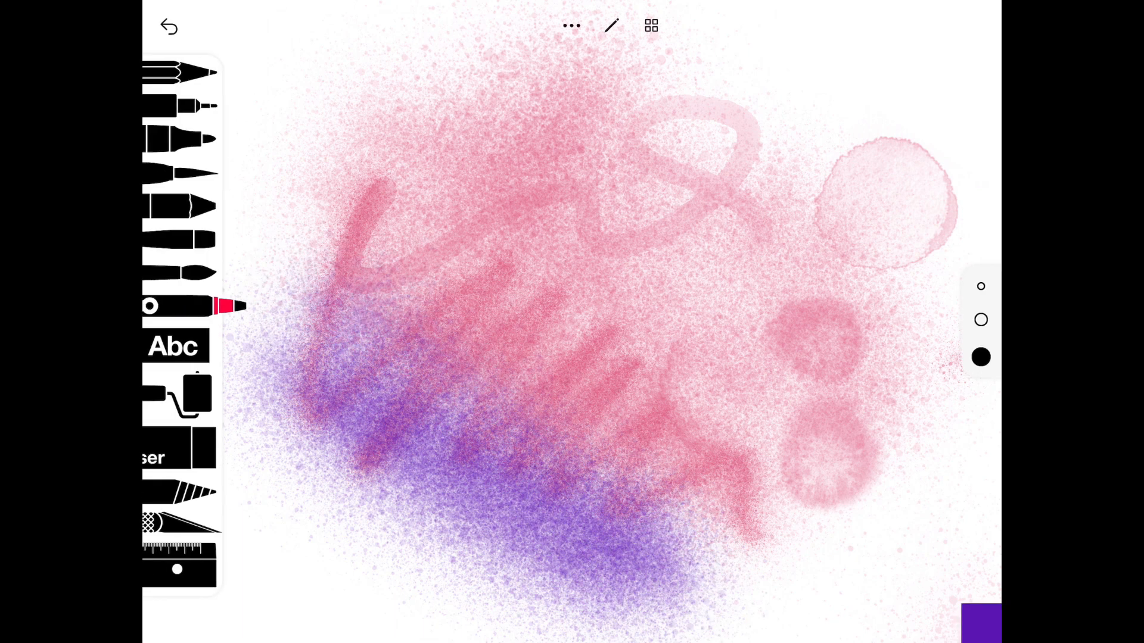
click(174, 346)
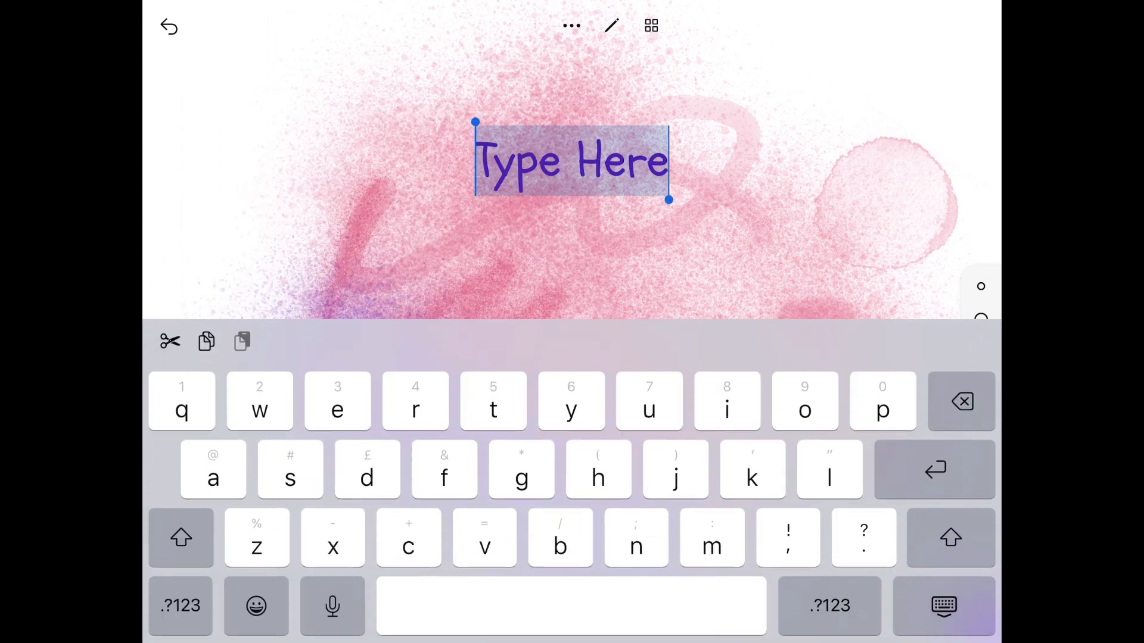
Type 'hello!' and open the font and shape panel
text(hell)
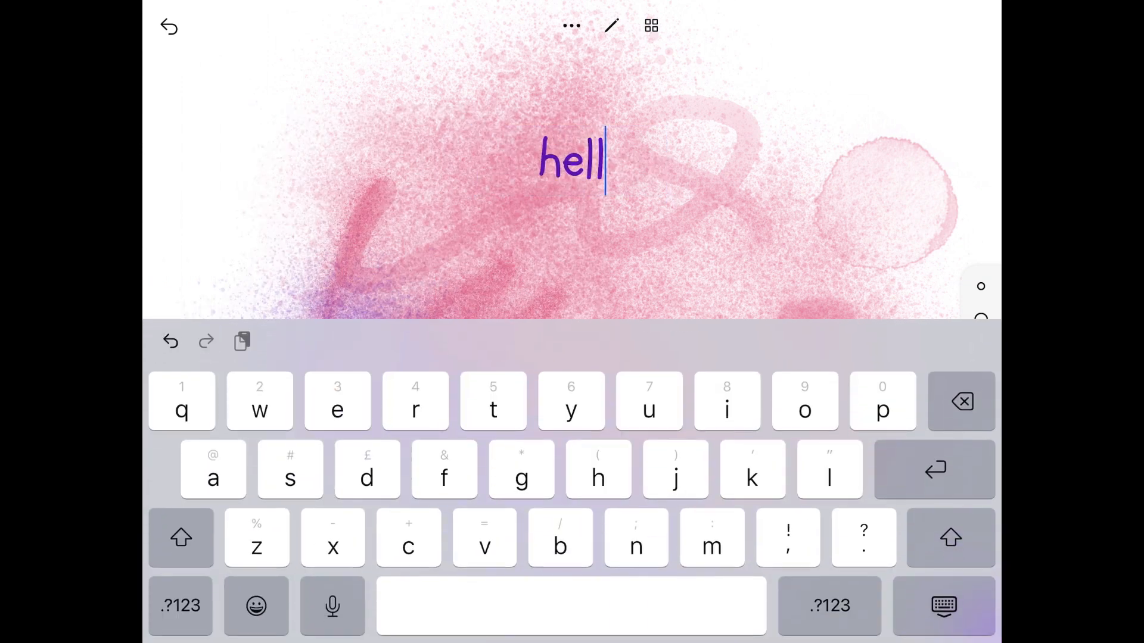
text(o!)
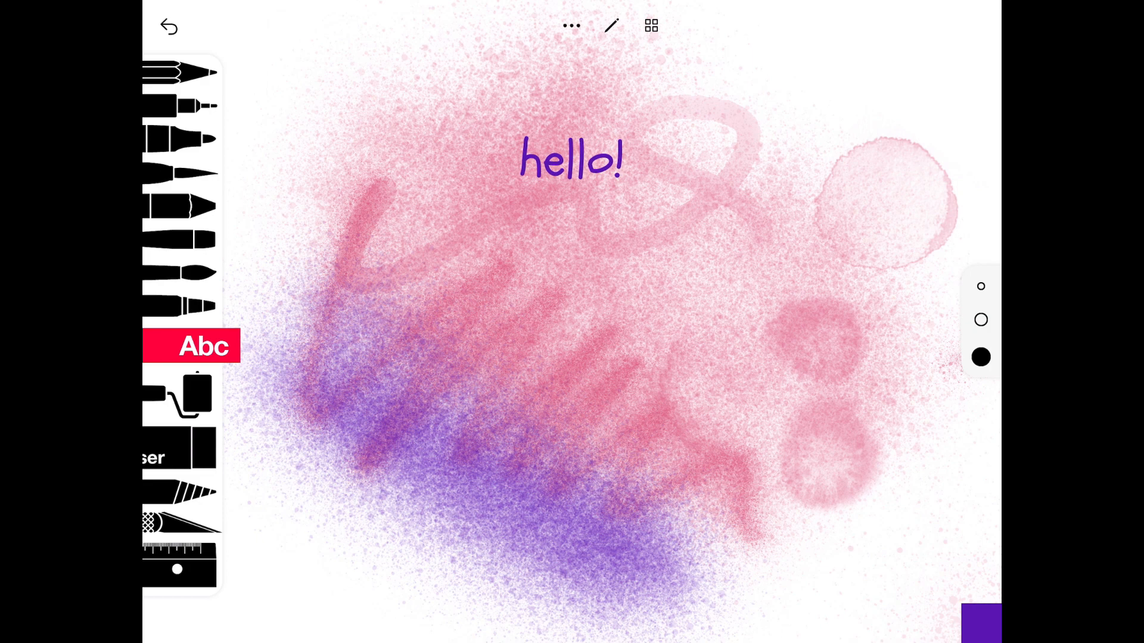
click(205, 345)
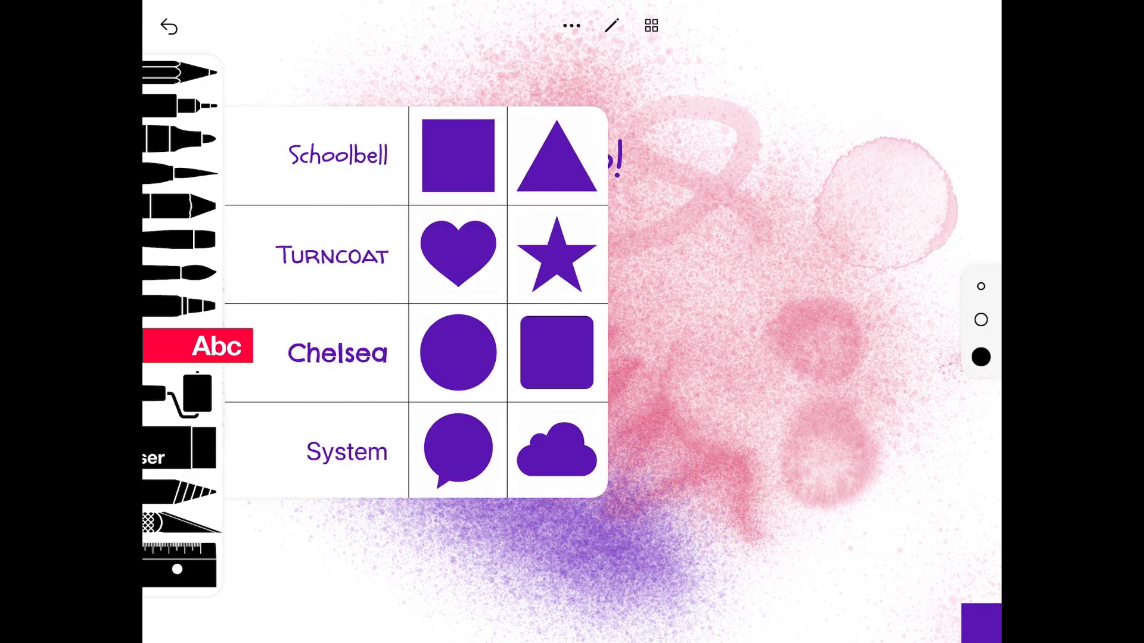
Insert a speech bubble shape and drag it beside 'hello!'
click(458, 450)
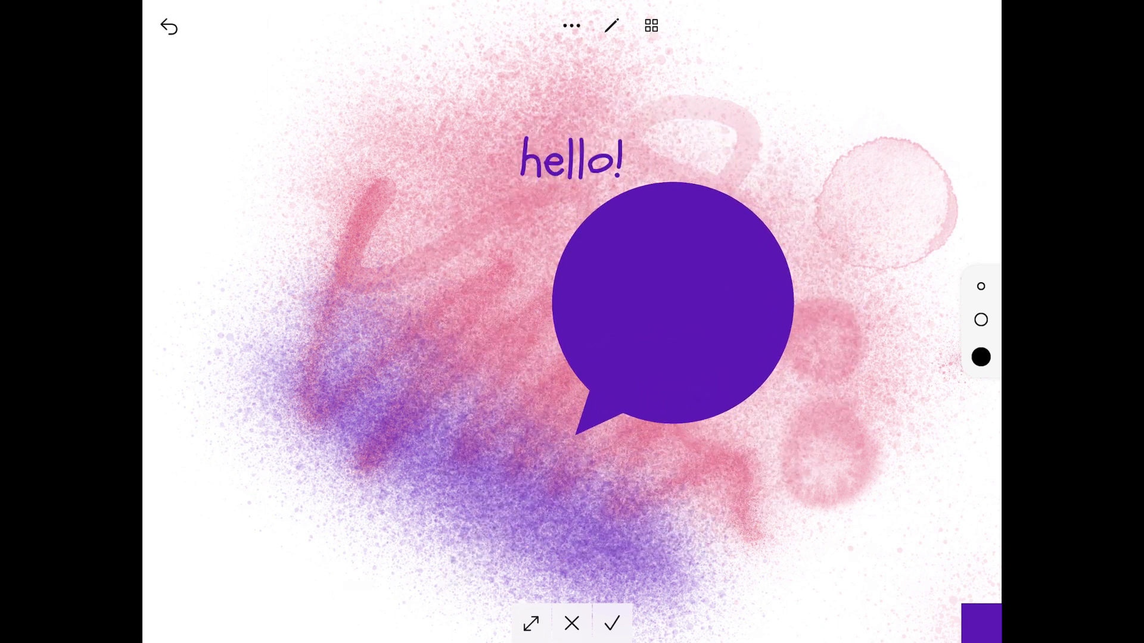
drag(672, 299, 803, 211)
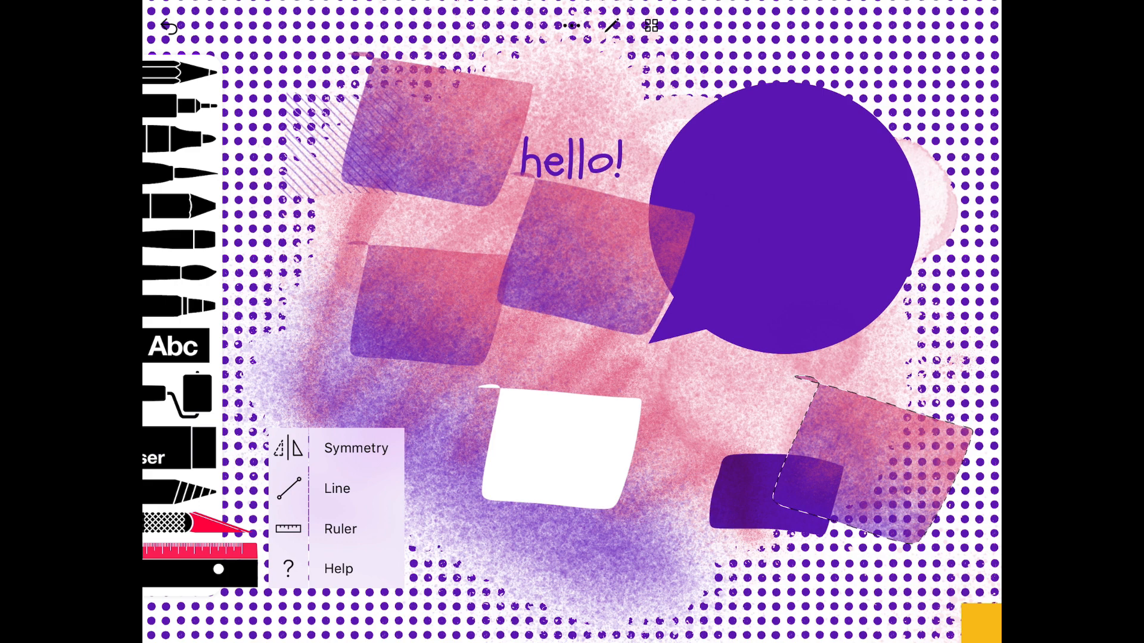
Bring out the ruler guide, then switch the drawing guide to Symmetry
click(340, 529)
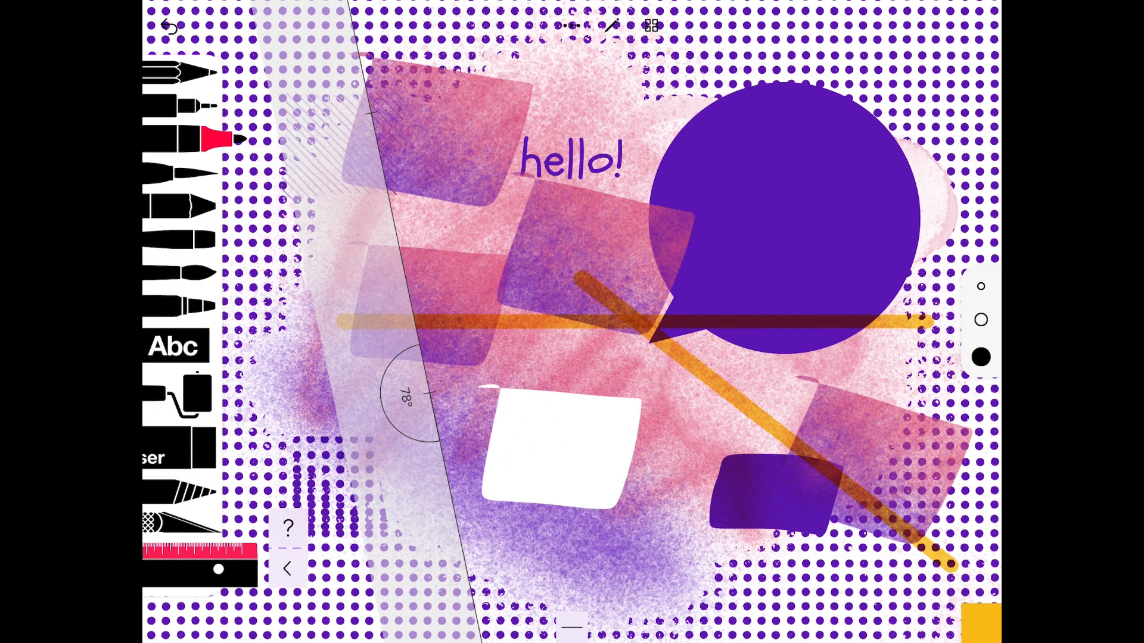
click(287, 548)
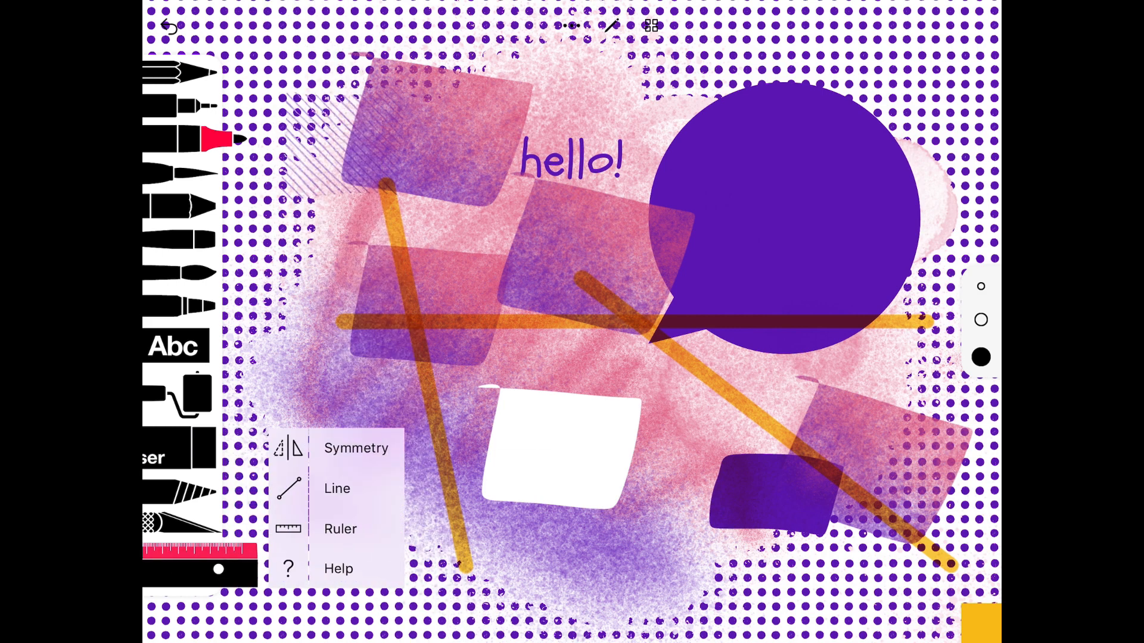
click(340, 529)
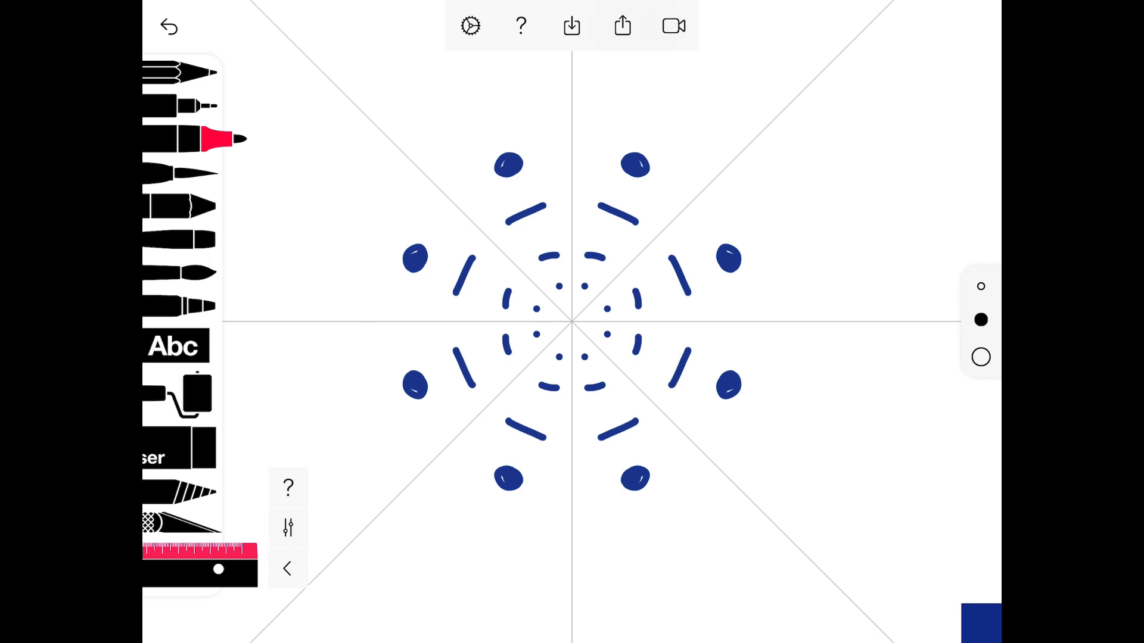
Save the dot pattern drawing to the photo library via Share
click(622, 26)
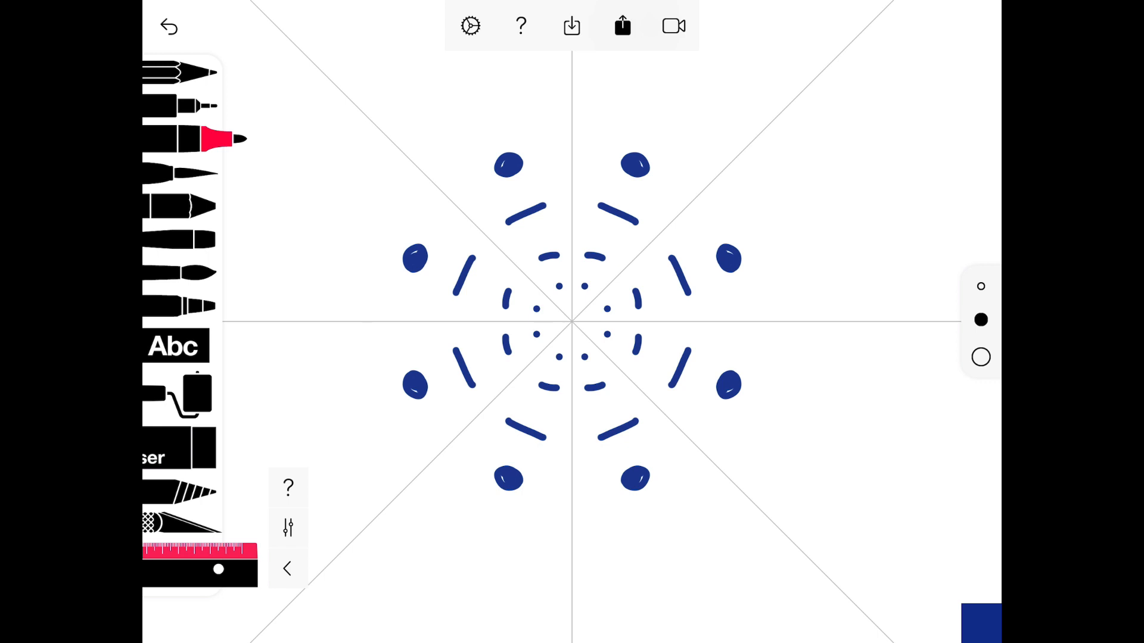
click(621, 26)
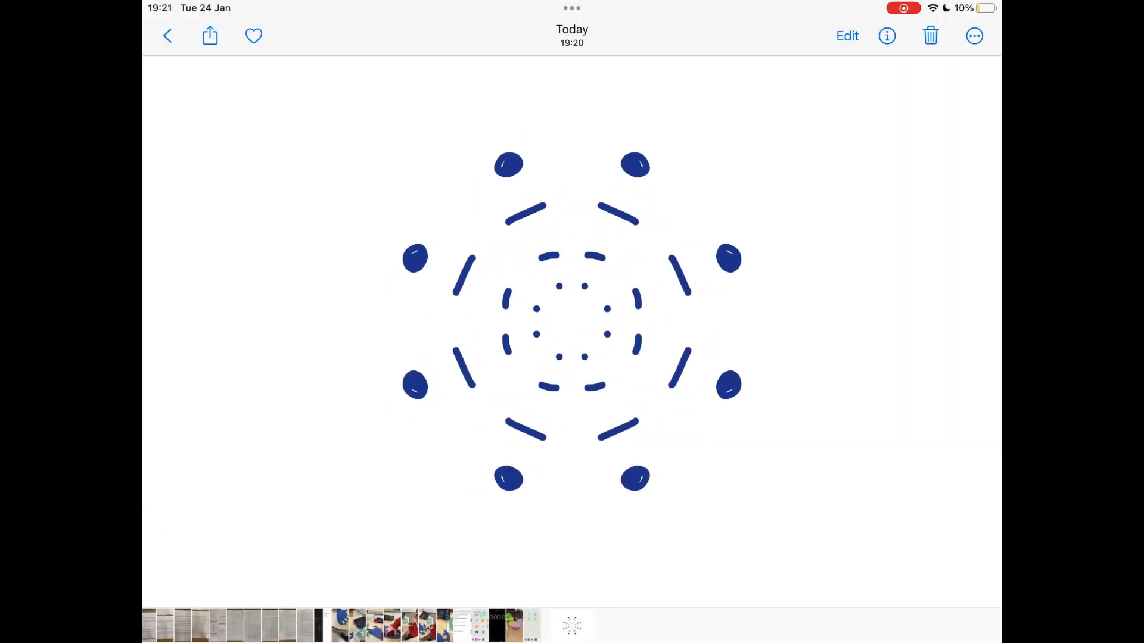
Open the photo's share sheet and scroll the app row
click(210, 36)
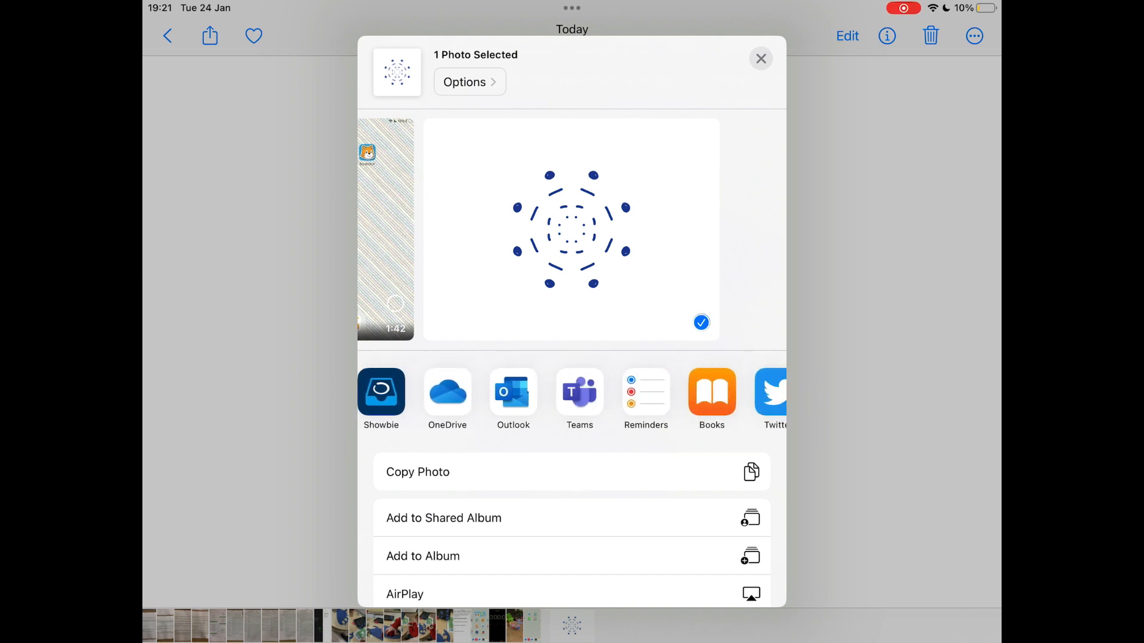
scroll(left, 3)
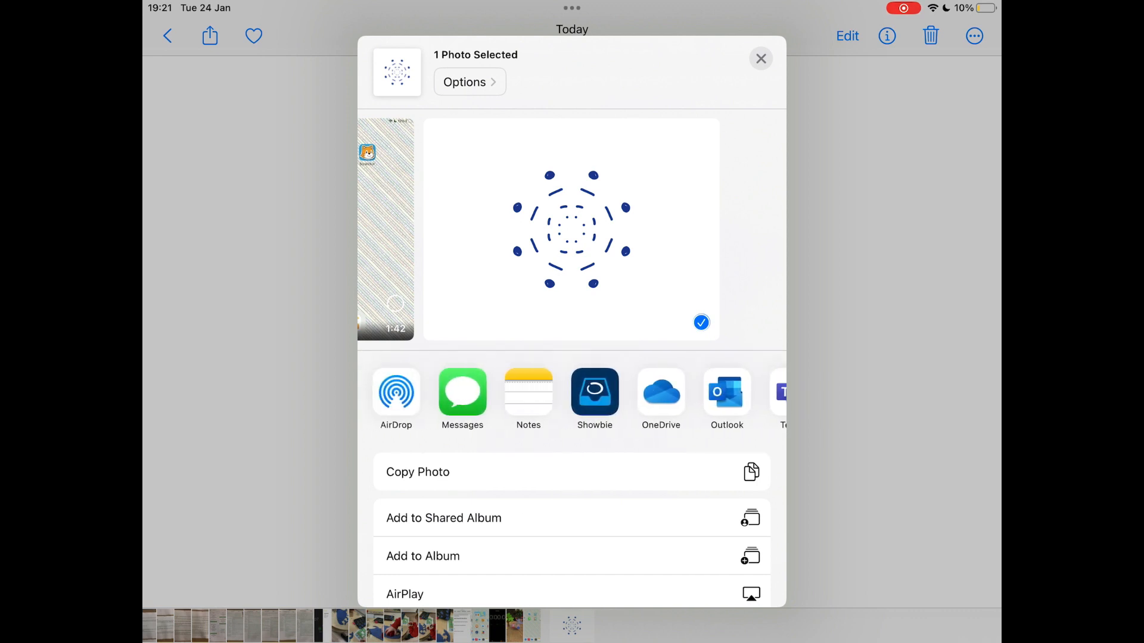